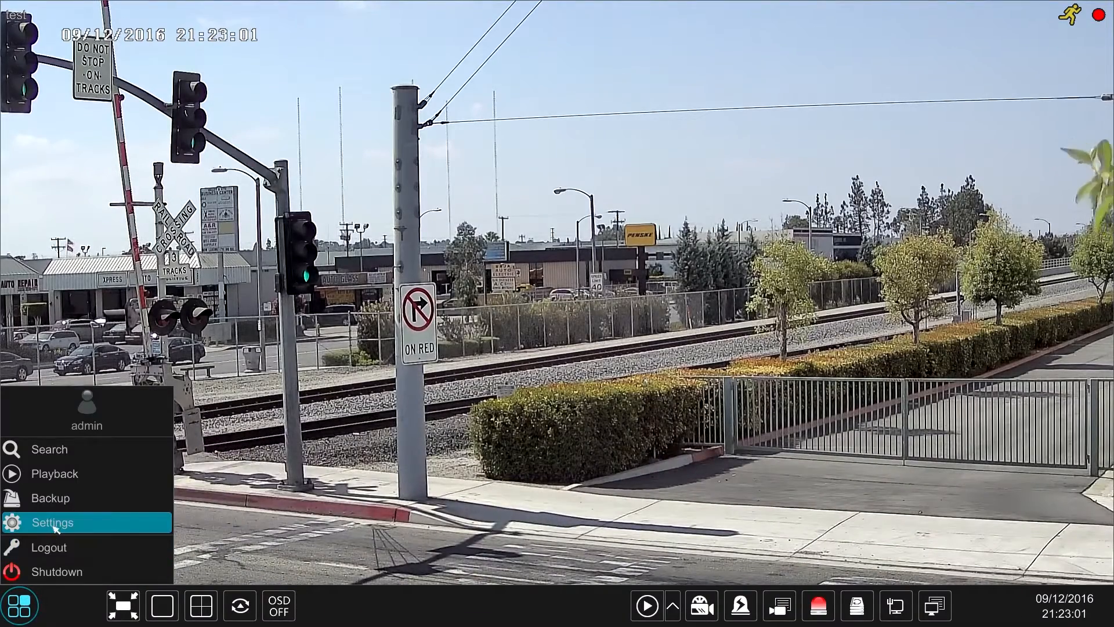
Step: Open the Record settings from the main menu's Settings
left_click(52, 522)
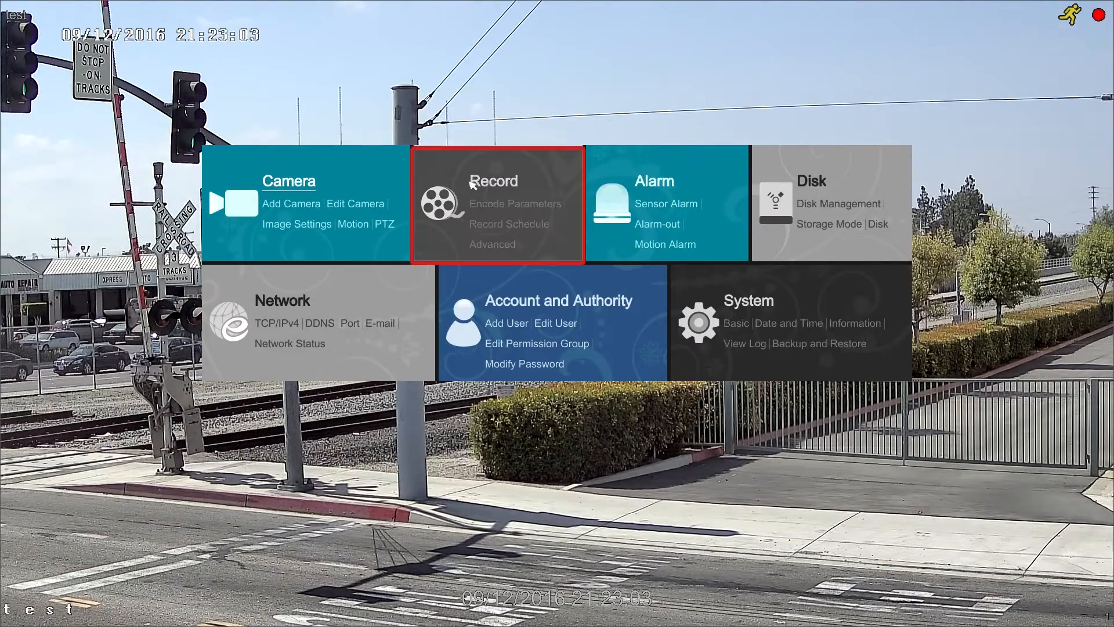
left_click(492, 181)
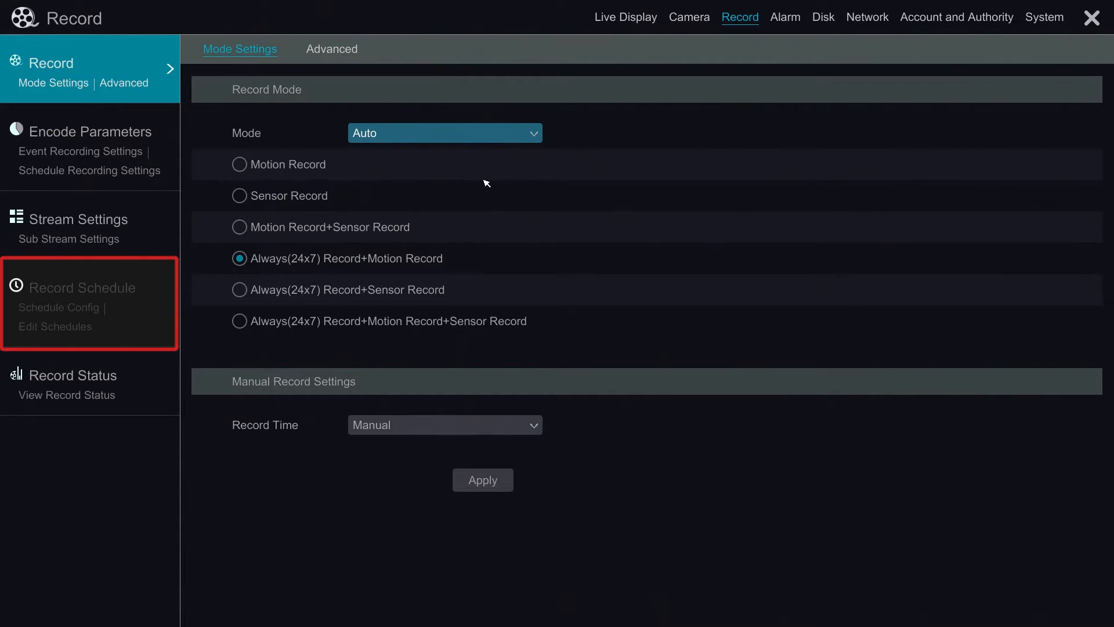
mouse_move(480, 153)
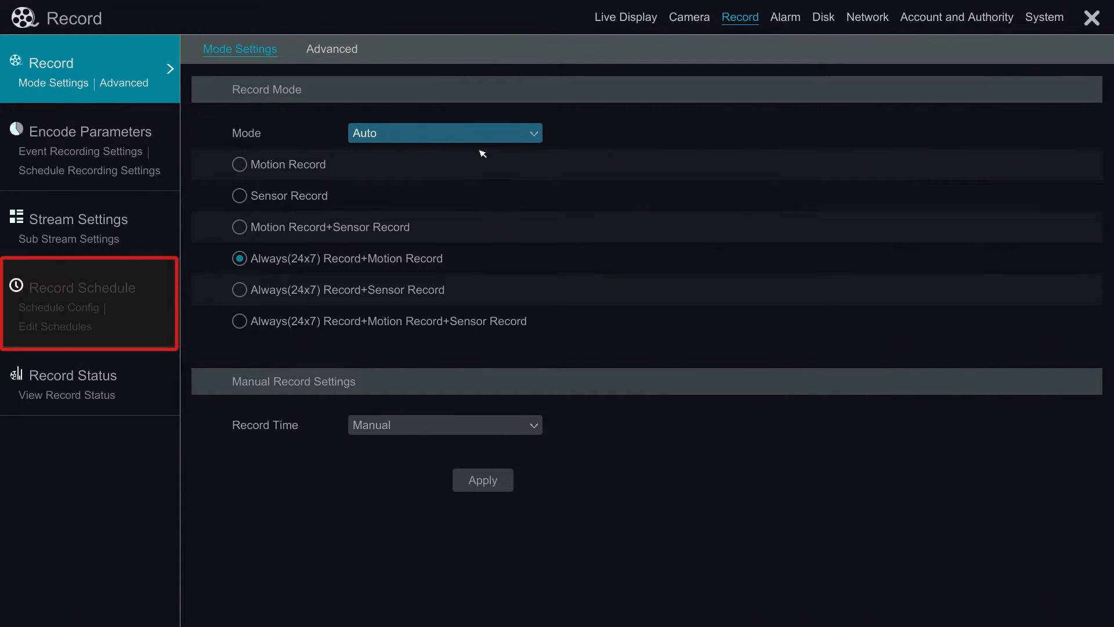
Step: Change the recording Mode from Auto to Manual and apply it
left_click(445, 132)
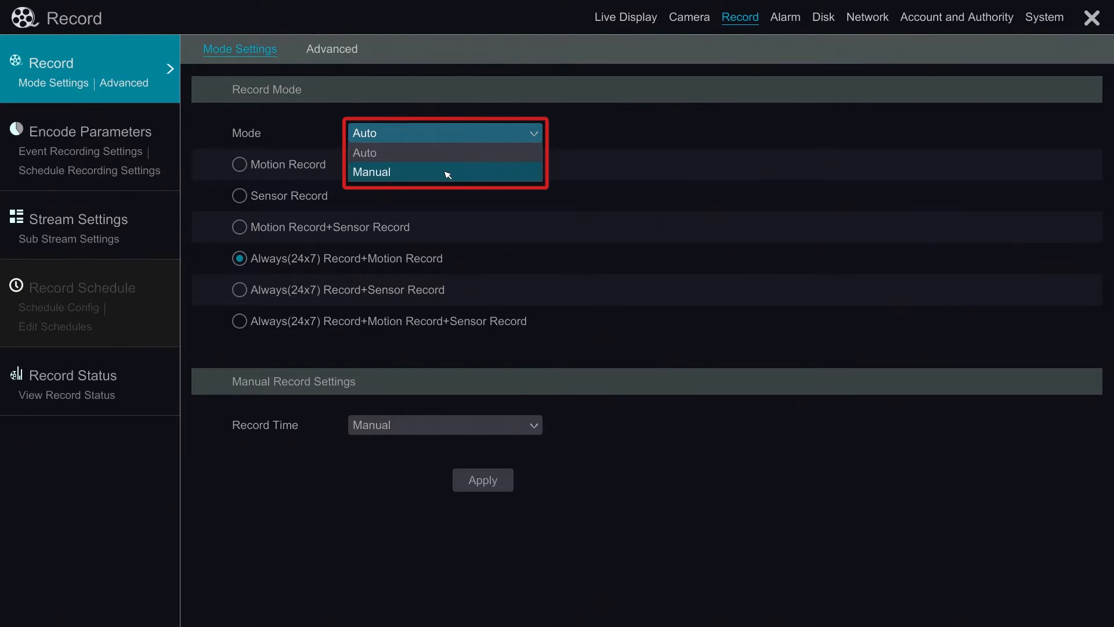
left_click(371, 171)
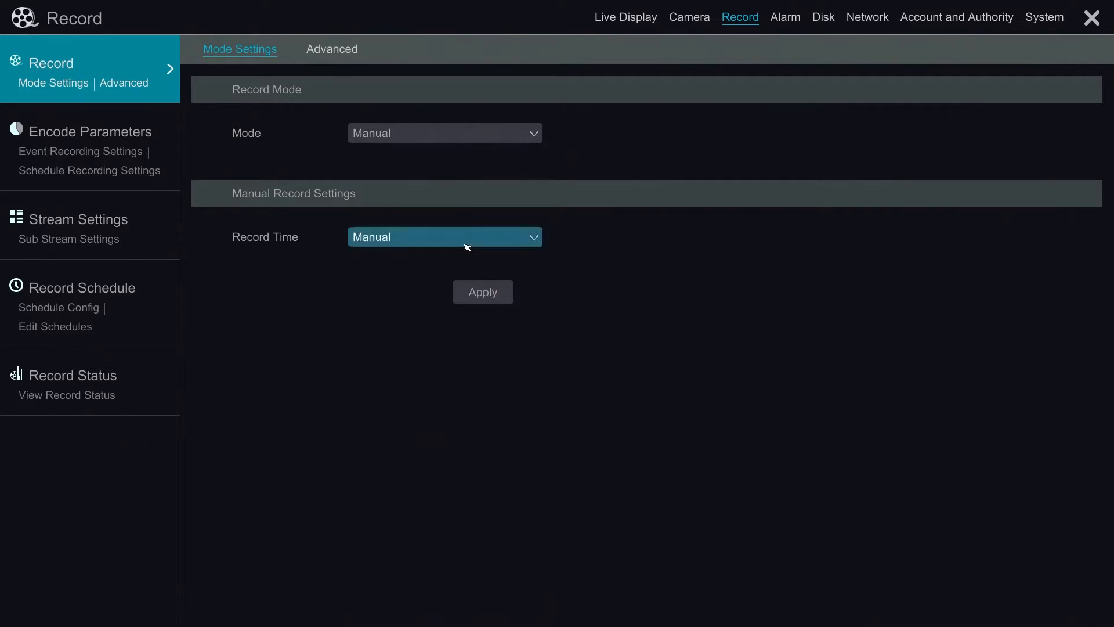
left_click(483, 292)
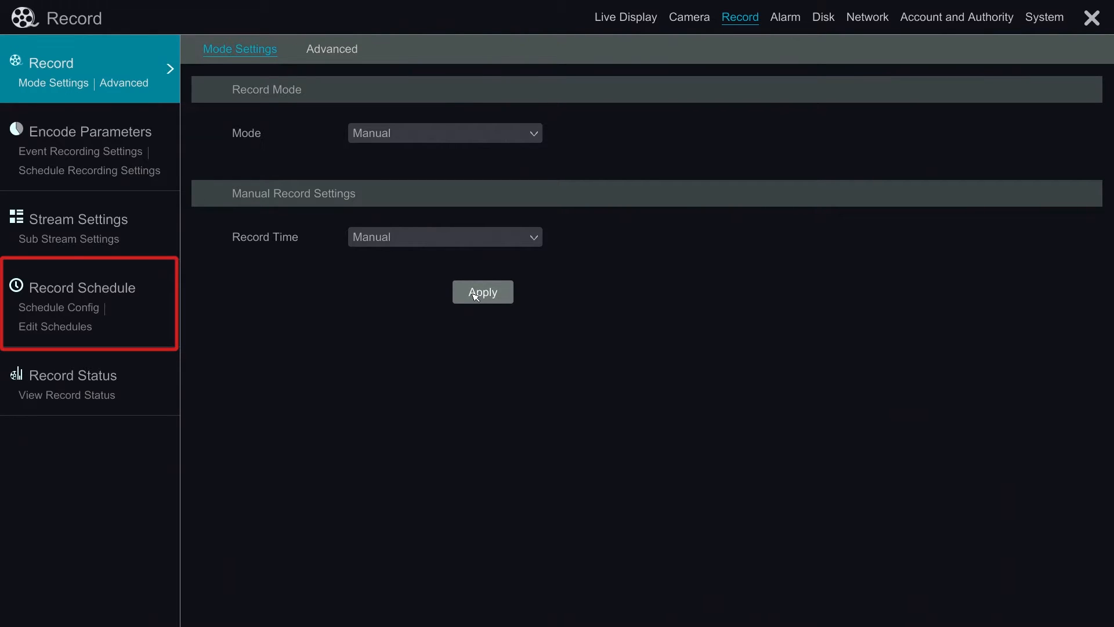
mouse_move(144, 297)
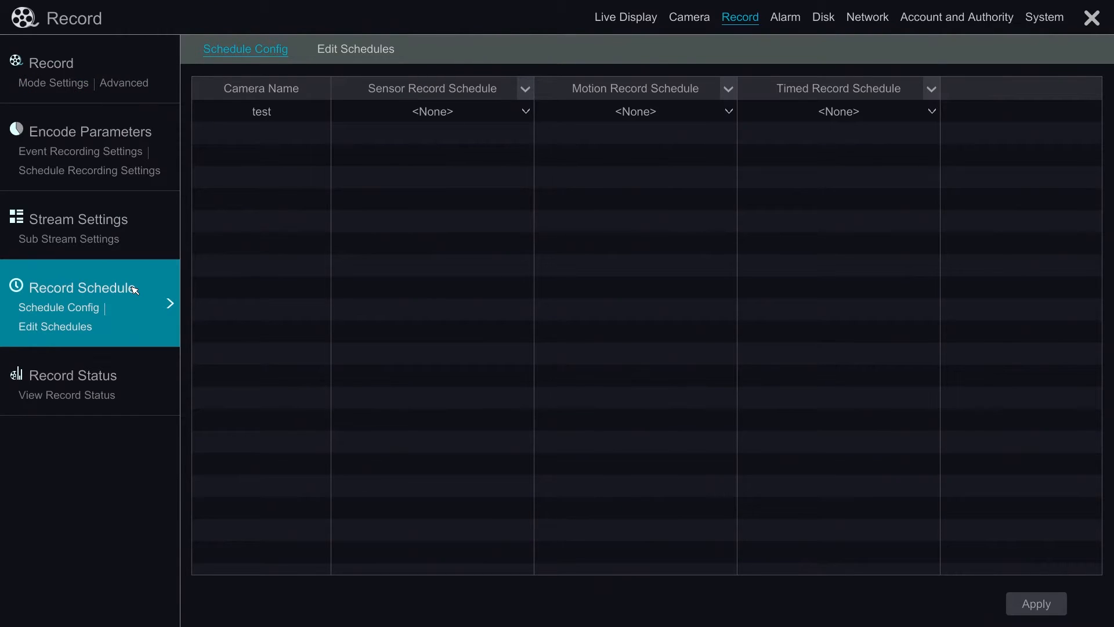
mouse_move(158, 287)
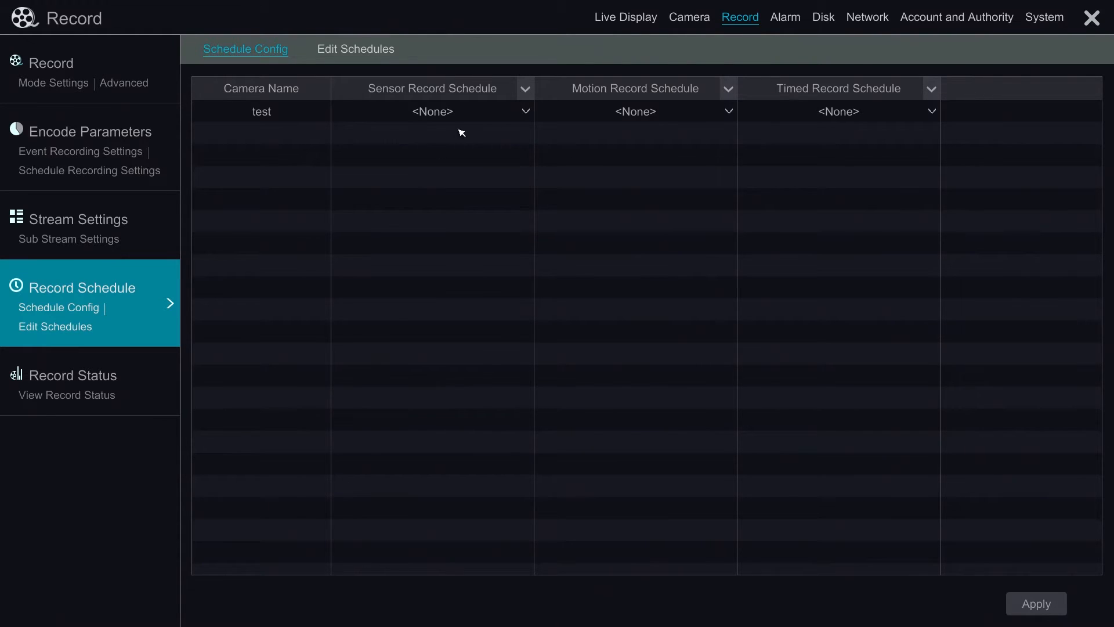
Step: Give camera test the 24x7 sensor, 24x5 motion and 24x2 timed schedules and apply
left_click(432, 112)
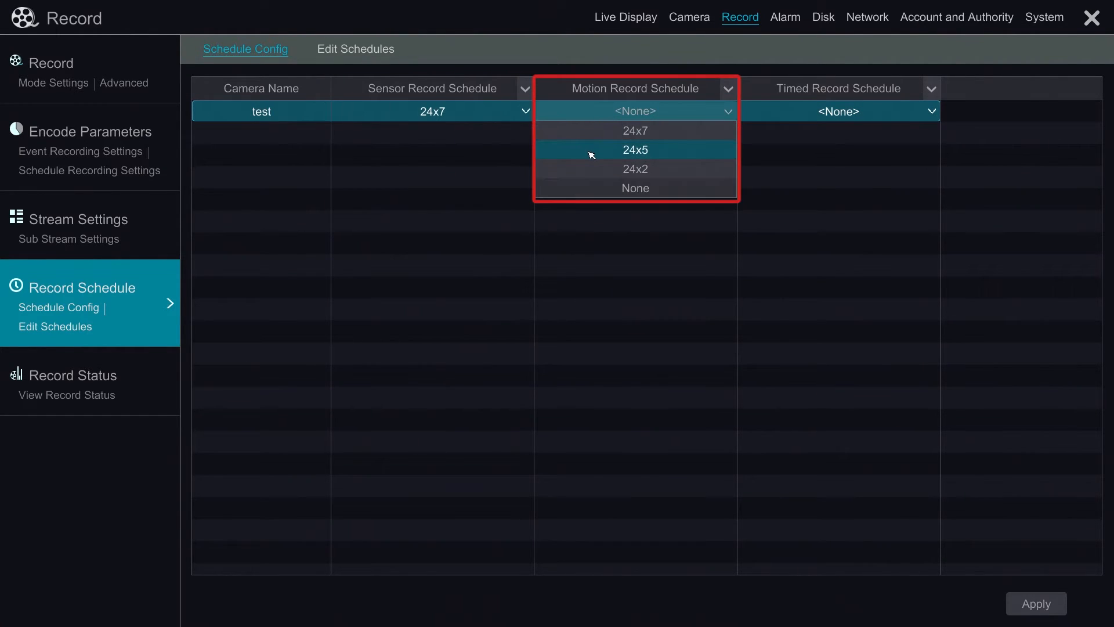
left_click(635, 149)
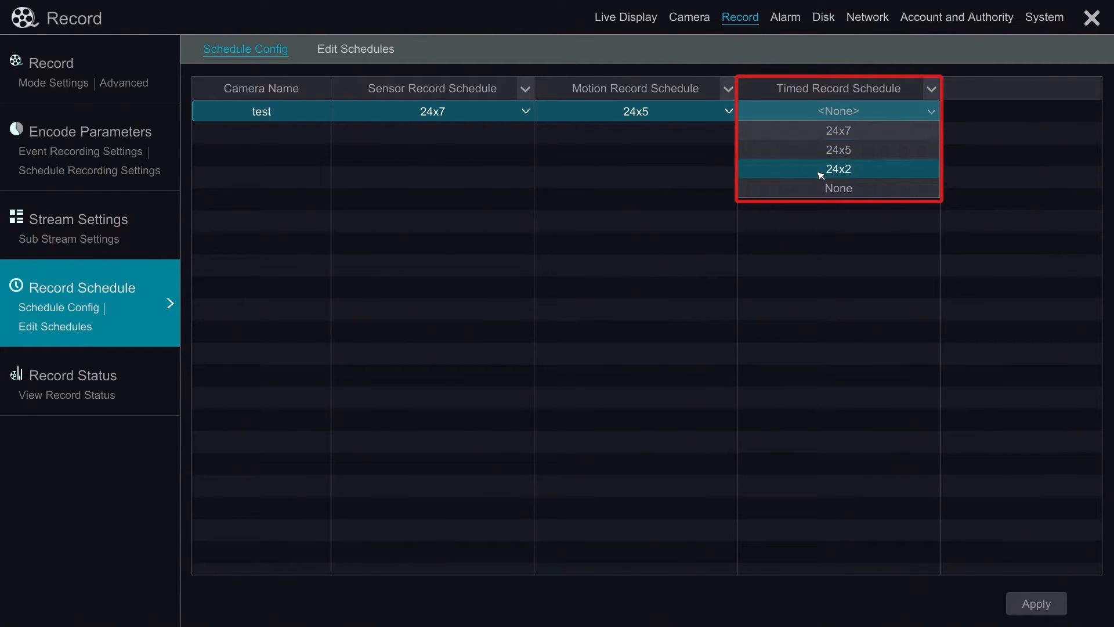
left_click(838, 169)
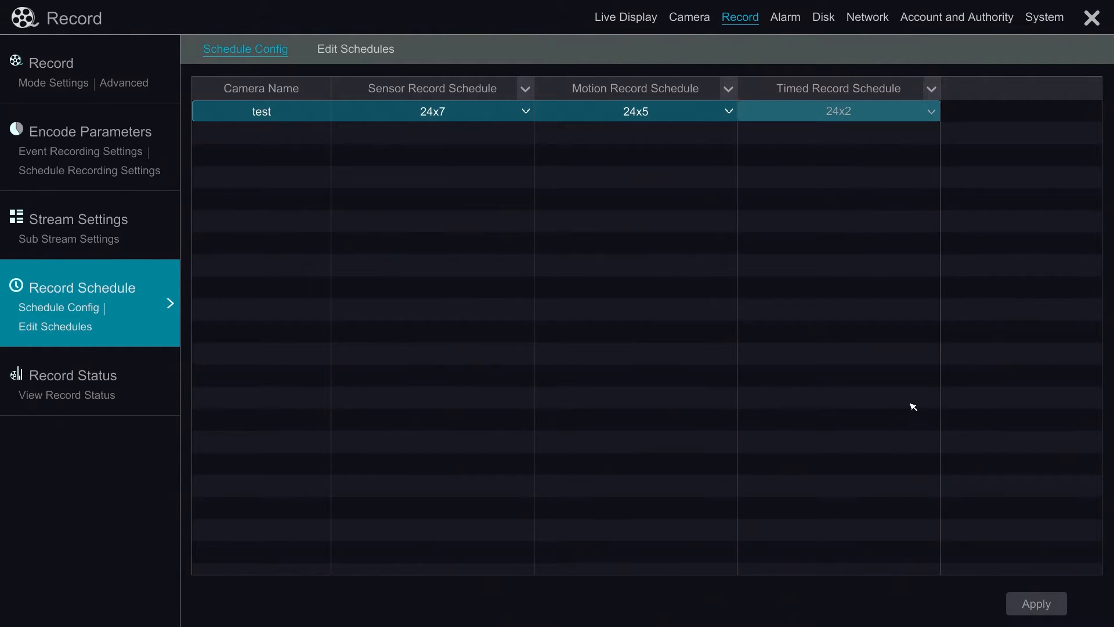
left_click(1036, 603)
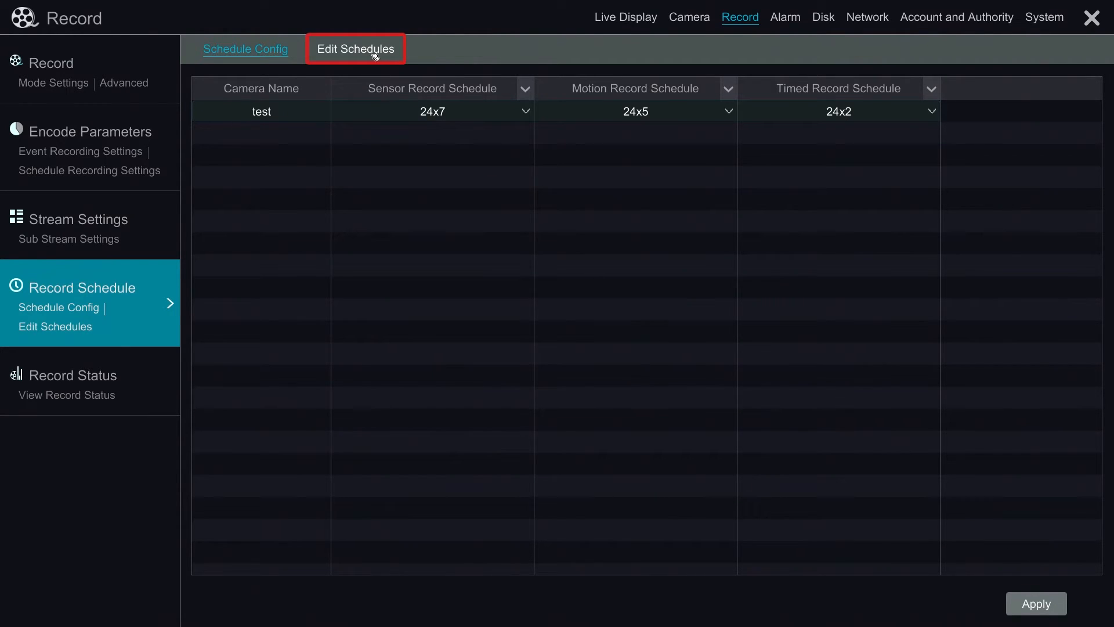
Step: Review the 24x5 (Mon–Fri) and 24x2 (Sat–Sun) weekly timelines in Edit Schedules
left_click(355, 49)
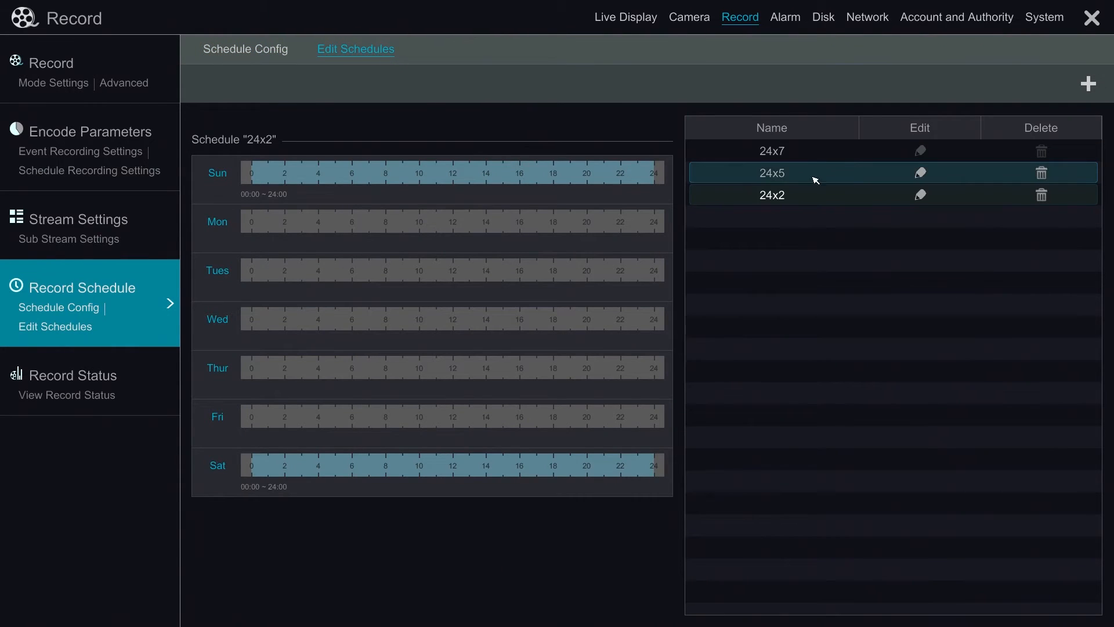
left_click(771, 151)
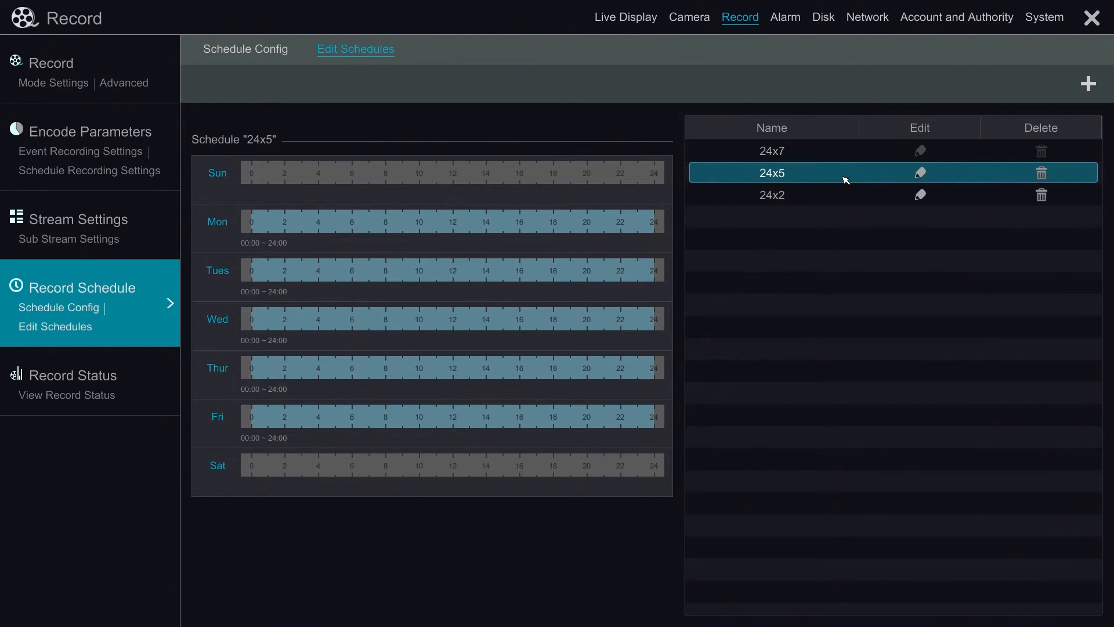
left_click(773, 194)
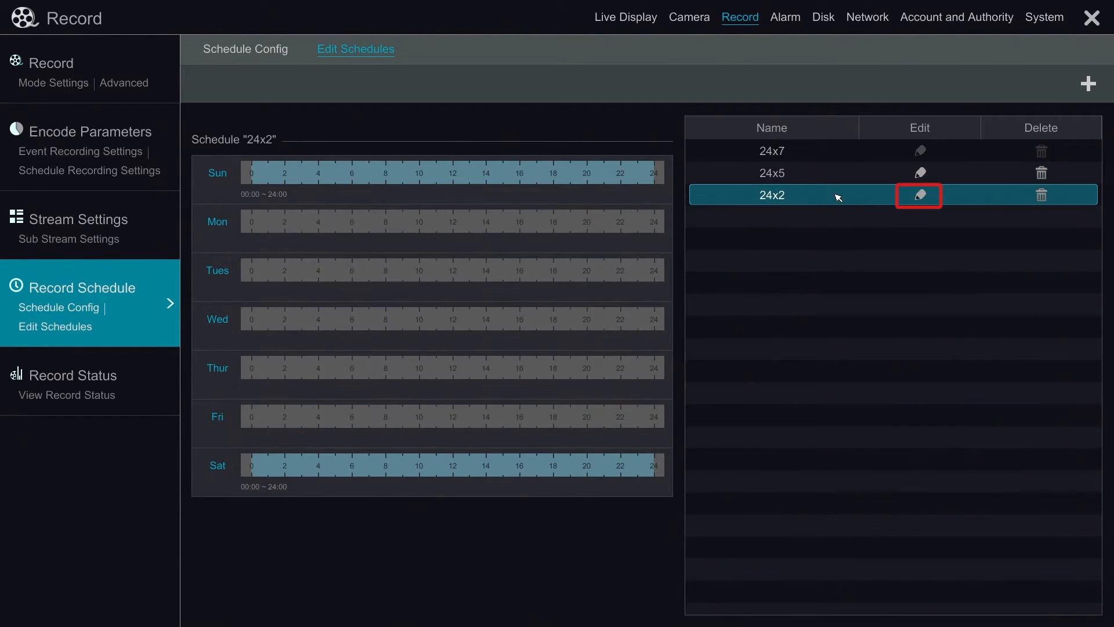
left_click(919, 195)
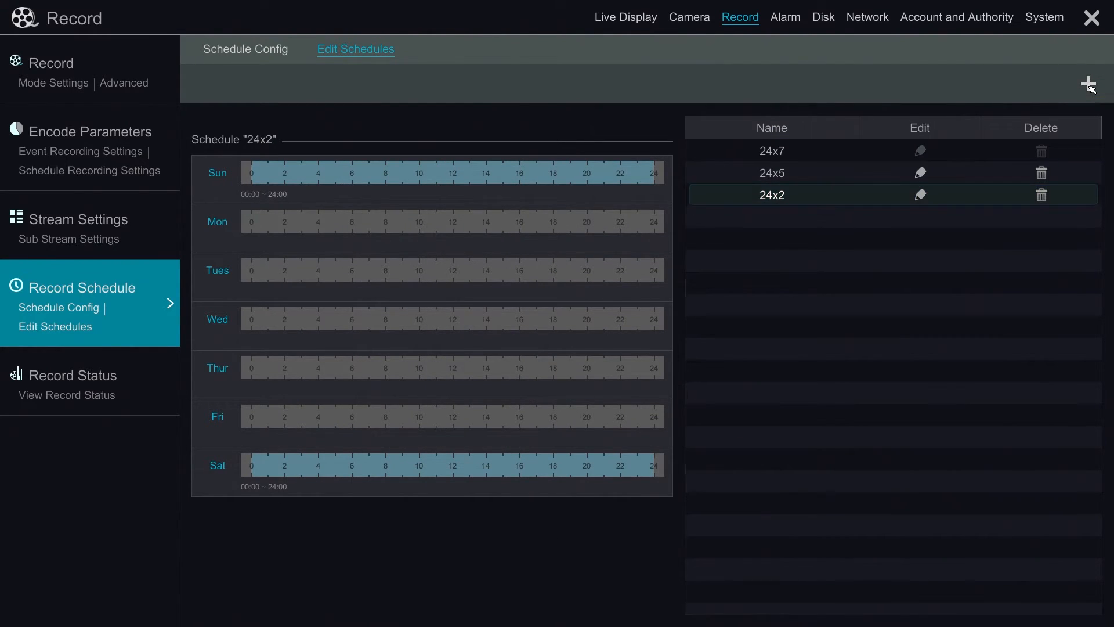
Step: Add a new schedule named test with custom per-day hours such as Friday 00:00–24:00
left_click(1085, 84)
type("test")
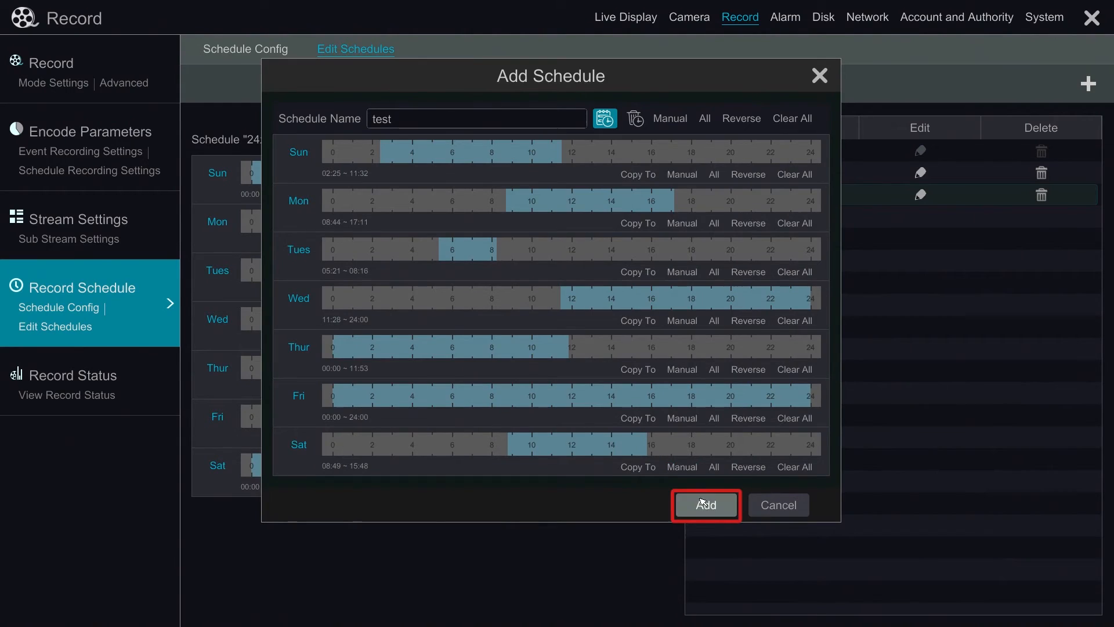
left_click(705, 504)
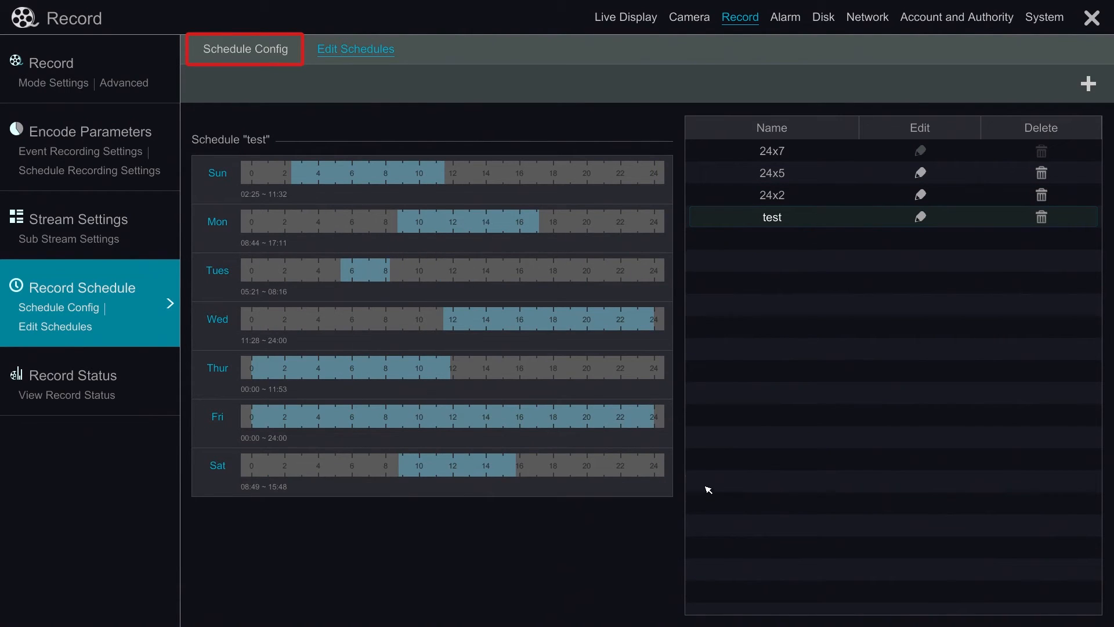
Step: Assign the test schedule to camera test's sensor, motion and timed recording, apply and exit
left_click(245, 48)
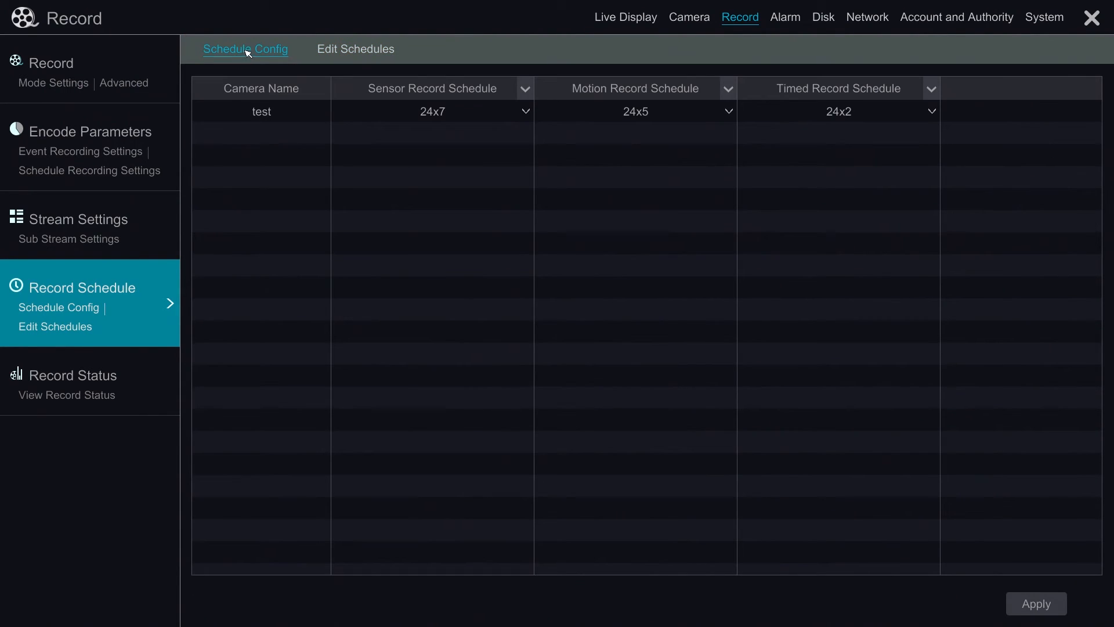
left_click(432, 111)
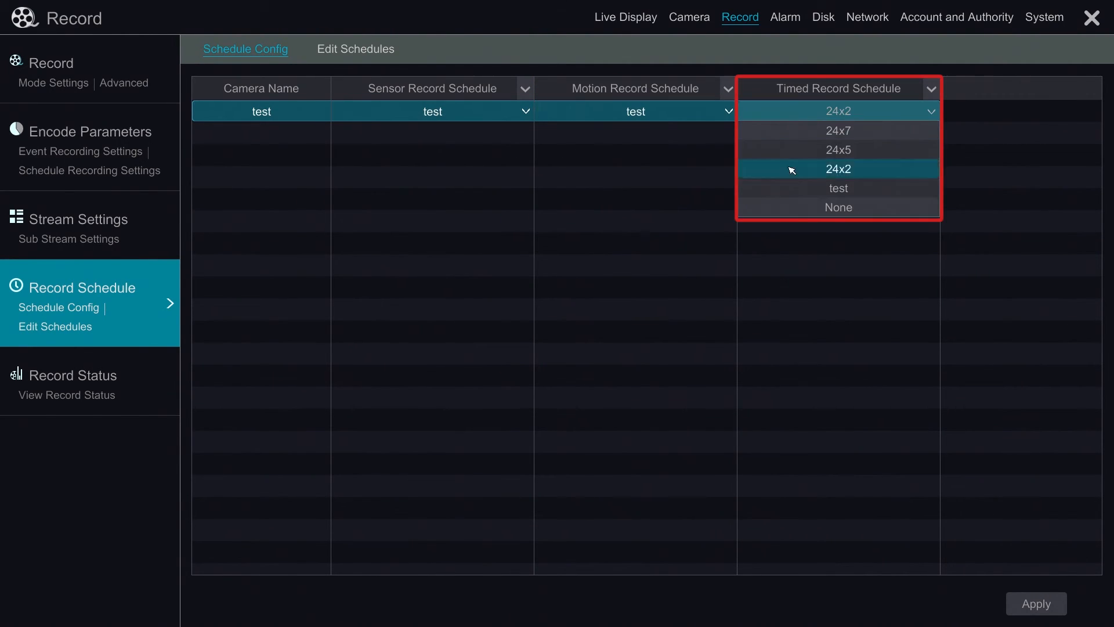
left_click(837, 188)
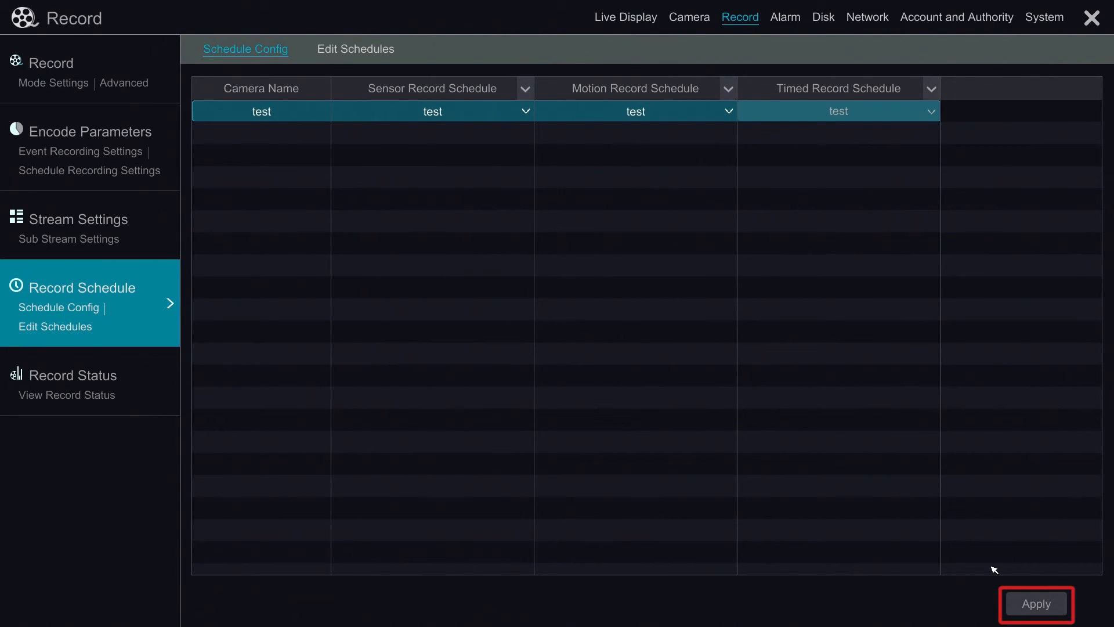
left_click(1035, 603)
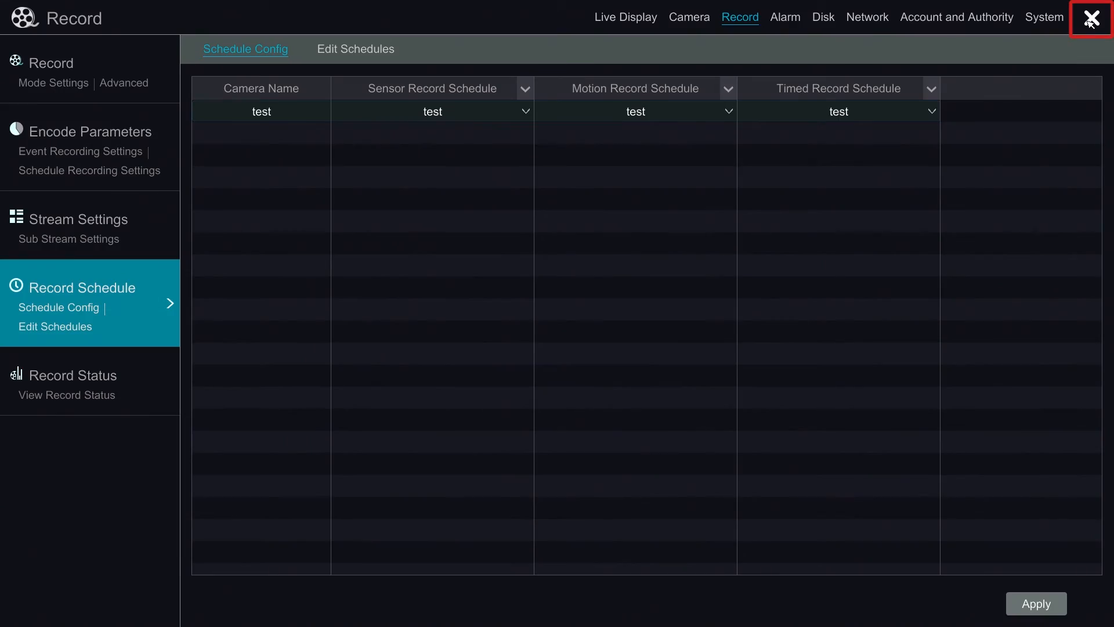
left_click(1093, 18)
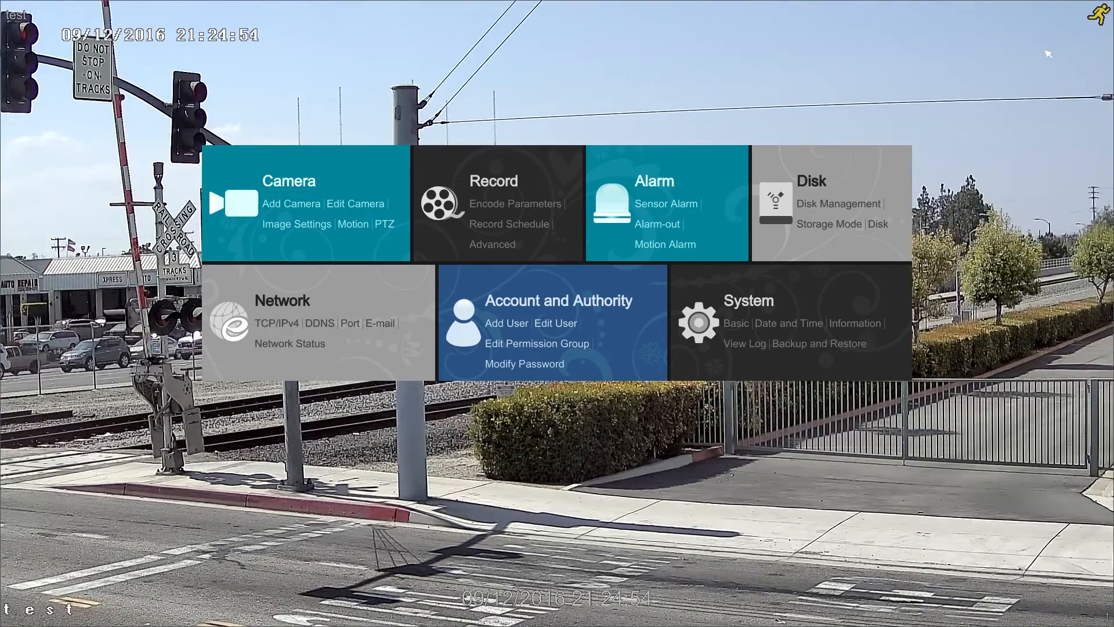